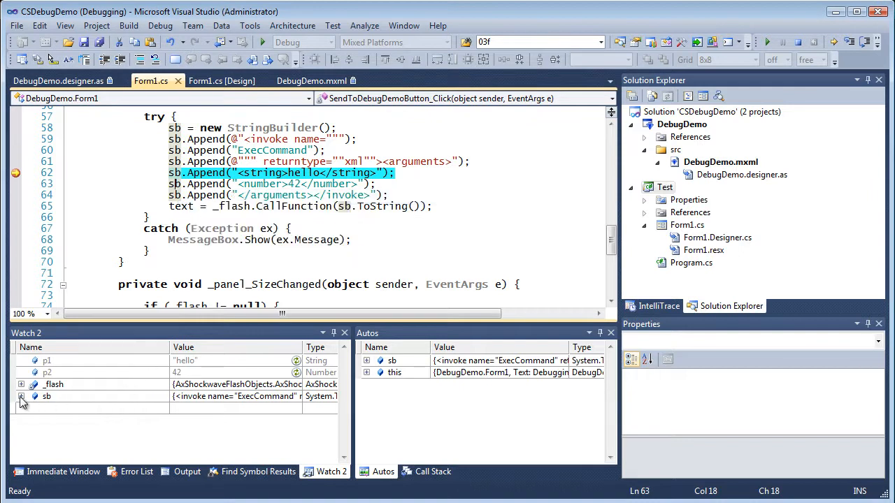
Expand _flash in Watch 2 and step over to the closing arguments Append line.
click(22, 384)
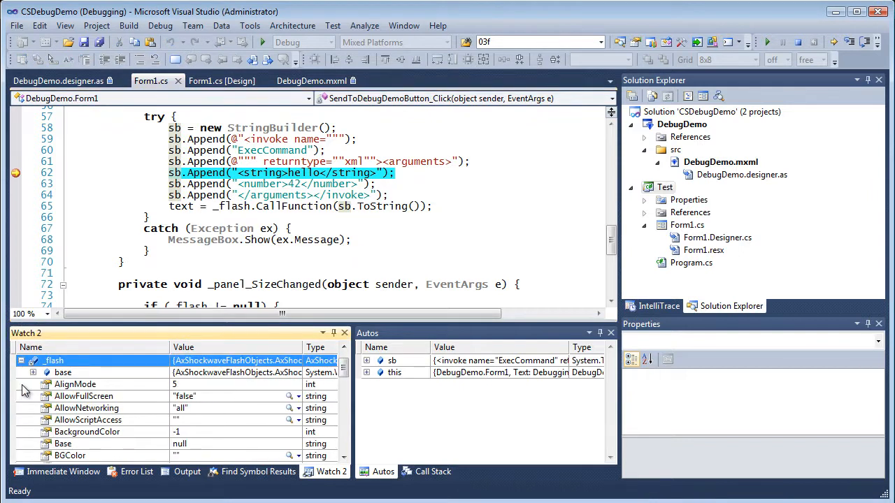
click(159, 261)
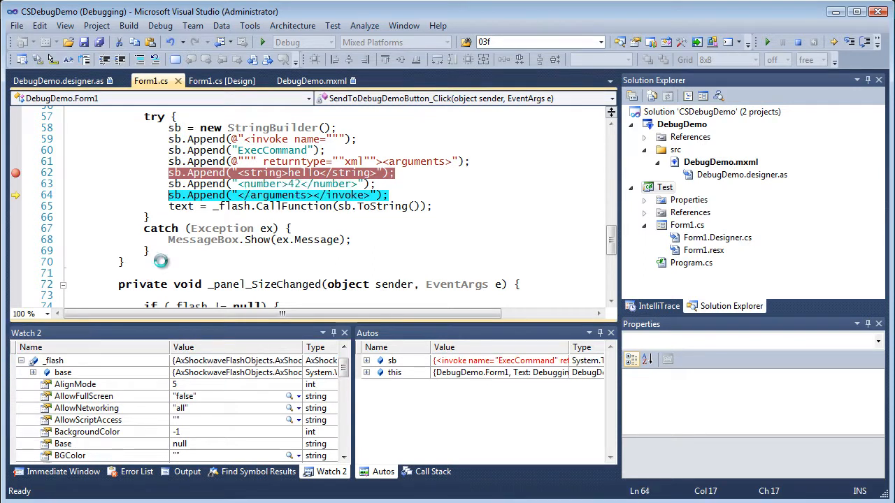
Stop the debug session so DebugDemo.mxml returns to Design view.
key(F10)
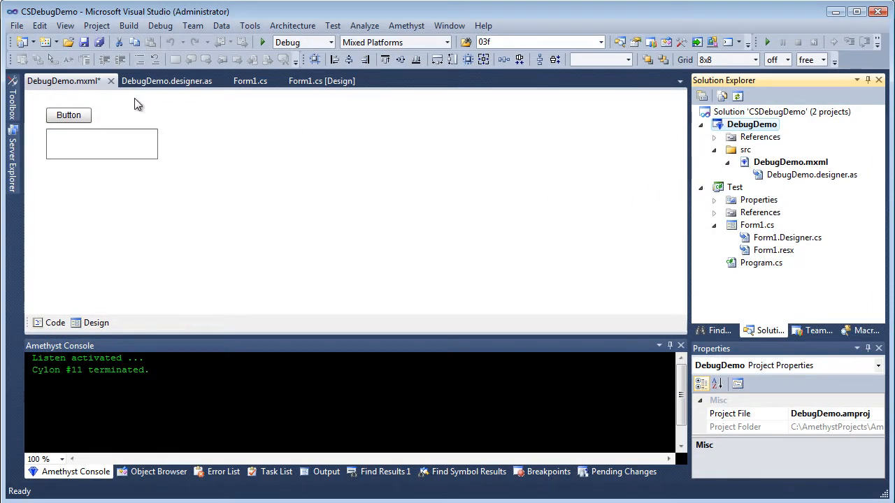
Select the designer text area, then view Form1.cs at StartDebugDemoButton_Click.
click(101, 143)
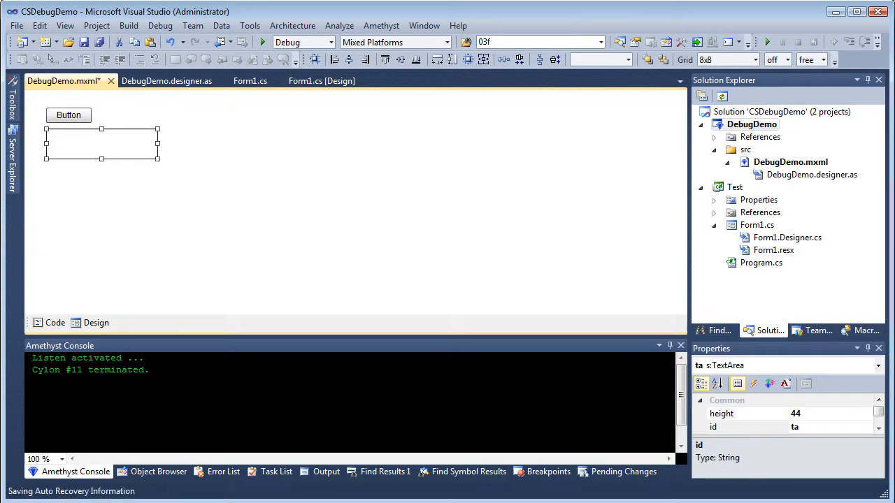
click(322, 79)
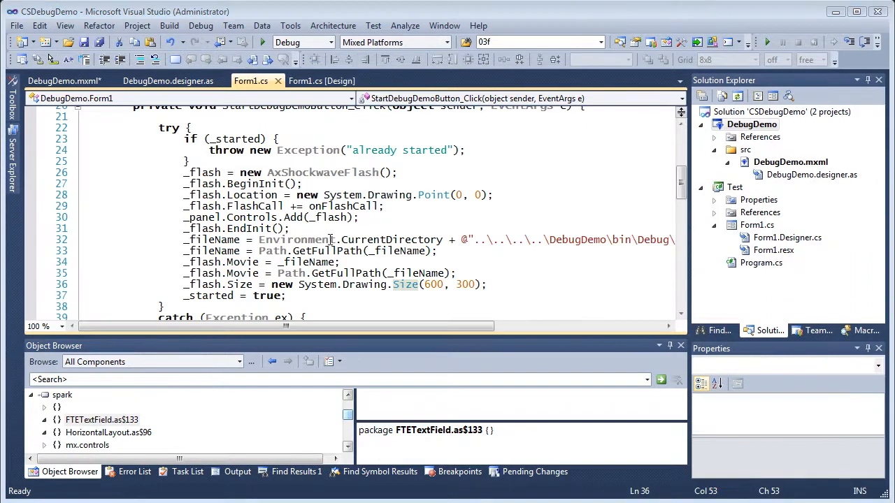
Show the Form1.cs designer with its Start DebugDemo and Send Command buttons.
double_click(322, 172)
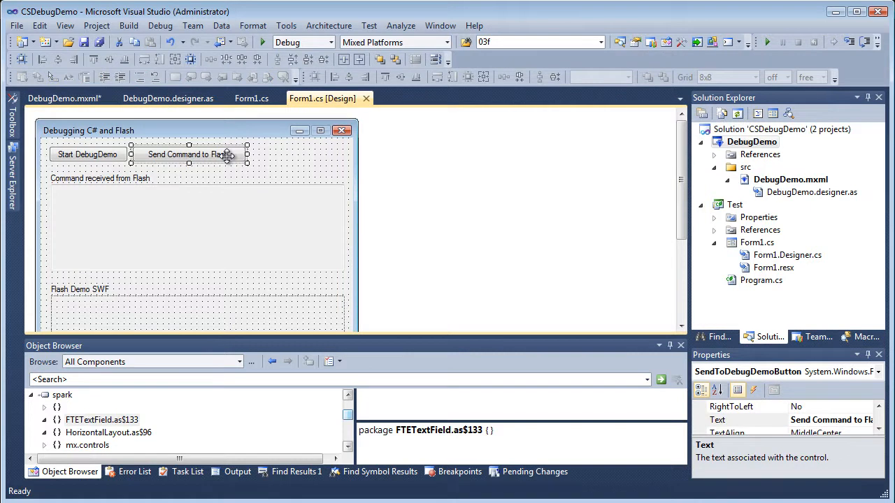
mouse_move(103, 139)
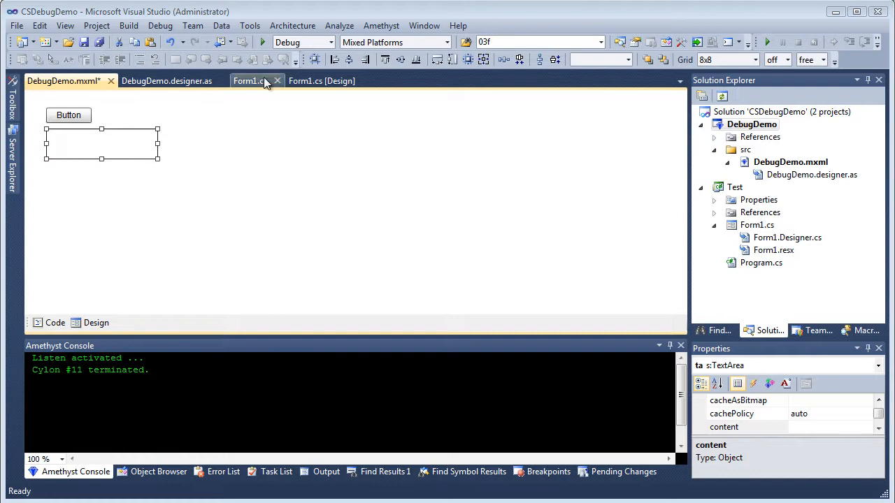
Review the ExecCommand callback call, then set a breakpoint on _started = true in Form1.cs.
click(250, 79)
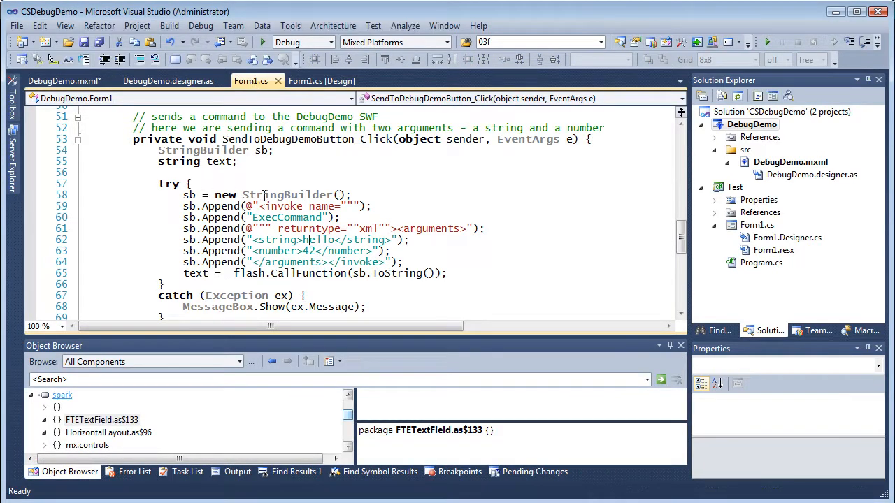
mouse_move(286, 194)
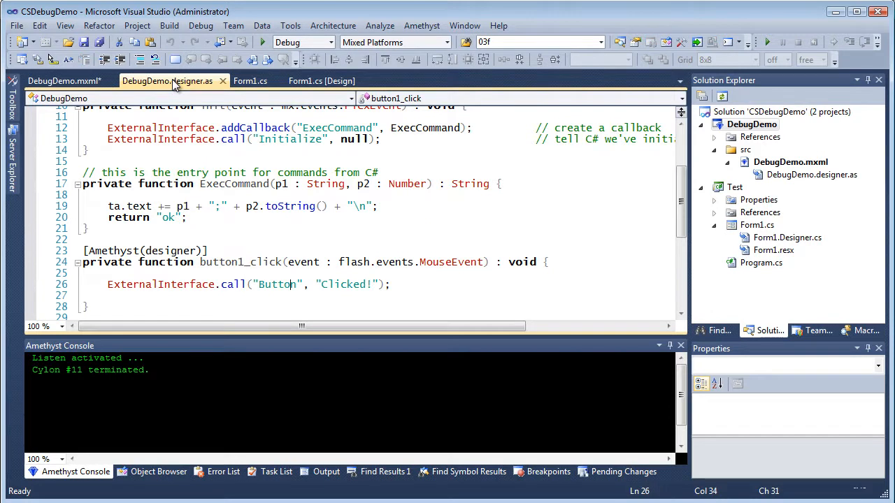
mouse_move(238, 183)
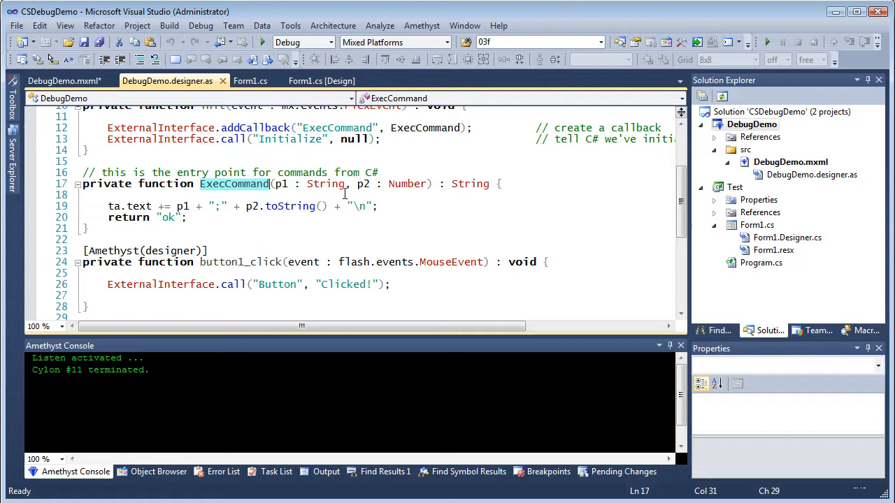
mouse_move(160, 129)
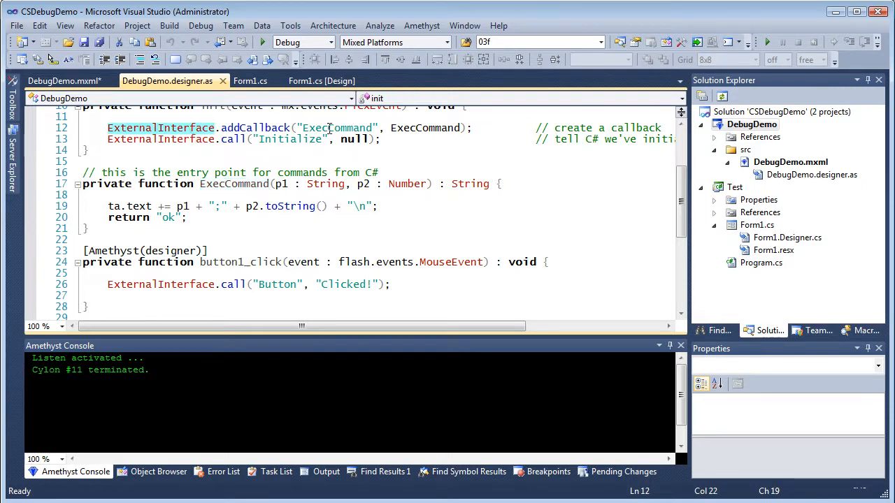
double_click(338, 129)
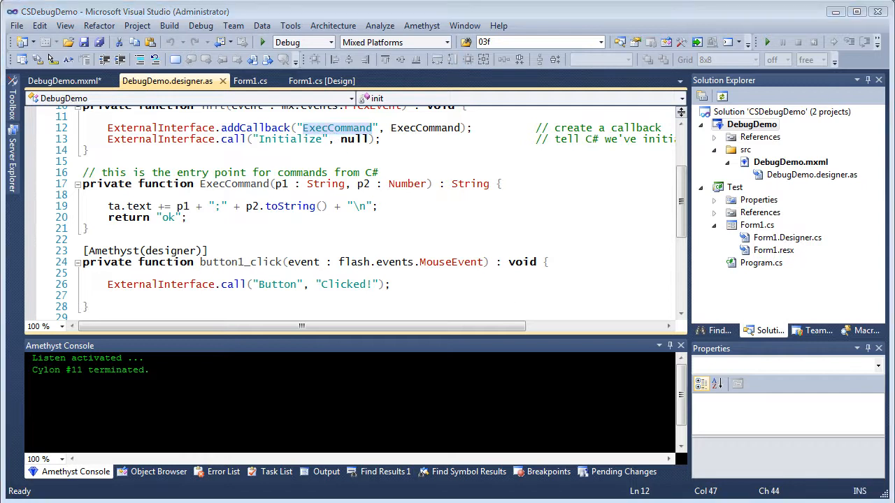
click(250, 80)
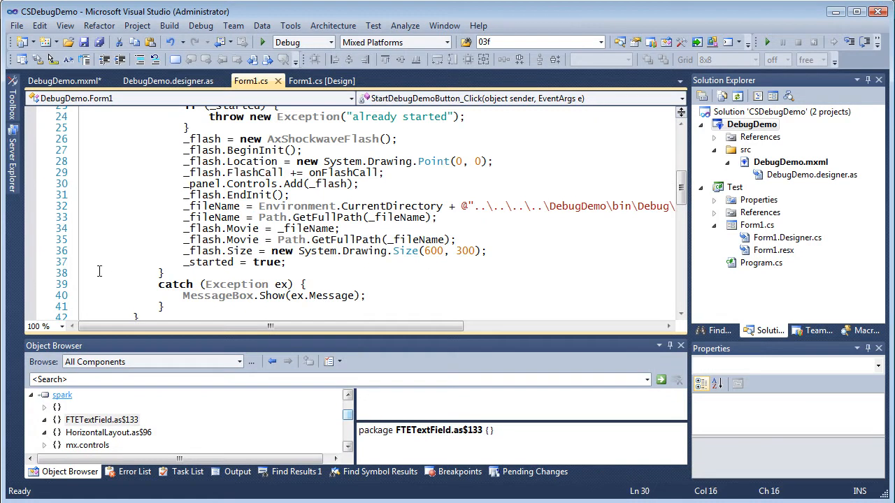
click(31, 262)
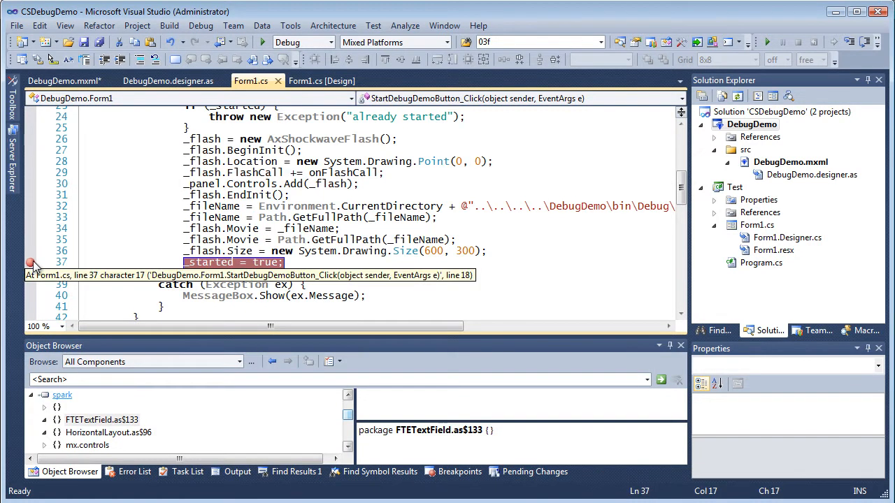
Set a breakpoint on the CallFunction line, then move to DebugDemo.designer.as.
scroll(down, 3)
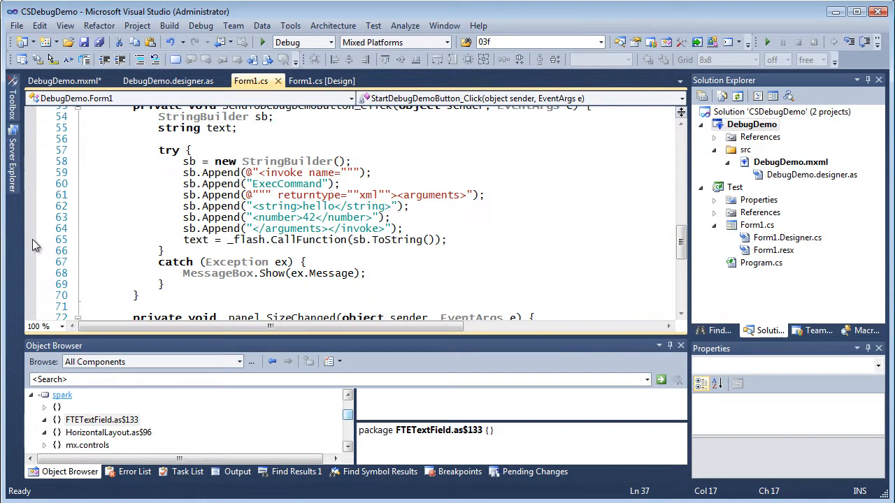
click(31, 241)
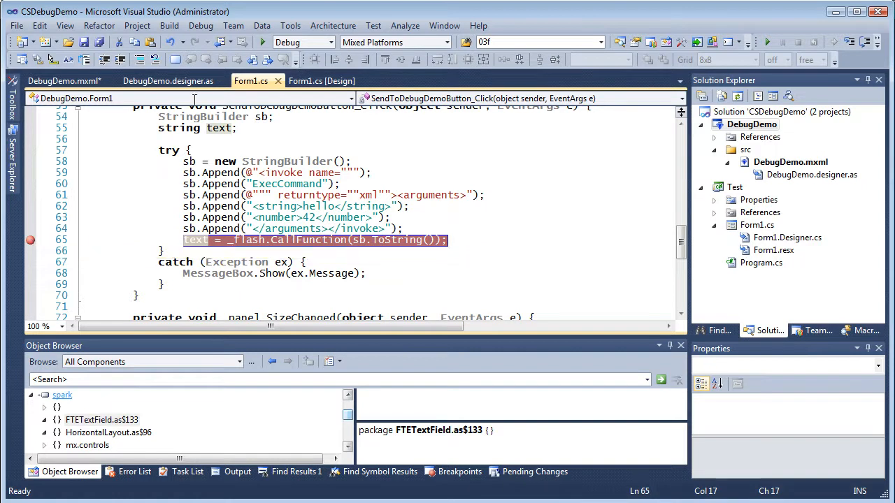
click(166, 79)
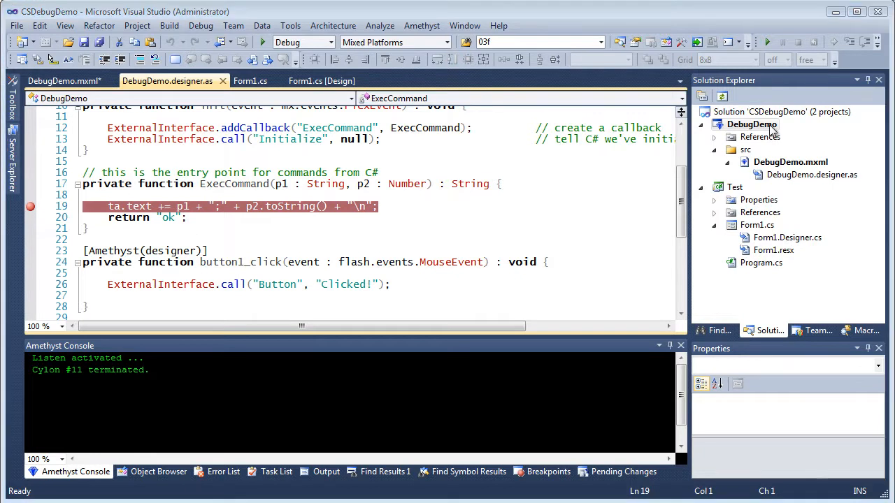
Start Debug > Listen on DebugDemo and bring up the Test project's debug options.
click(752, 123)
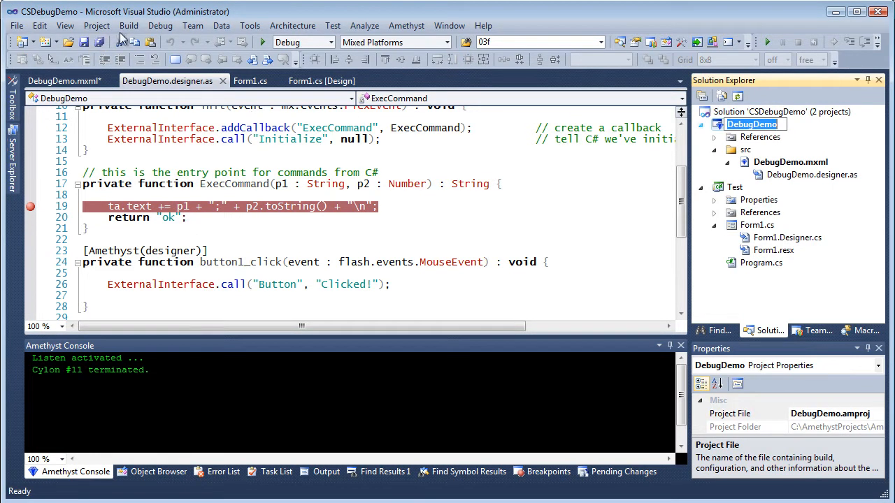
click(159, 25)
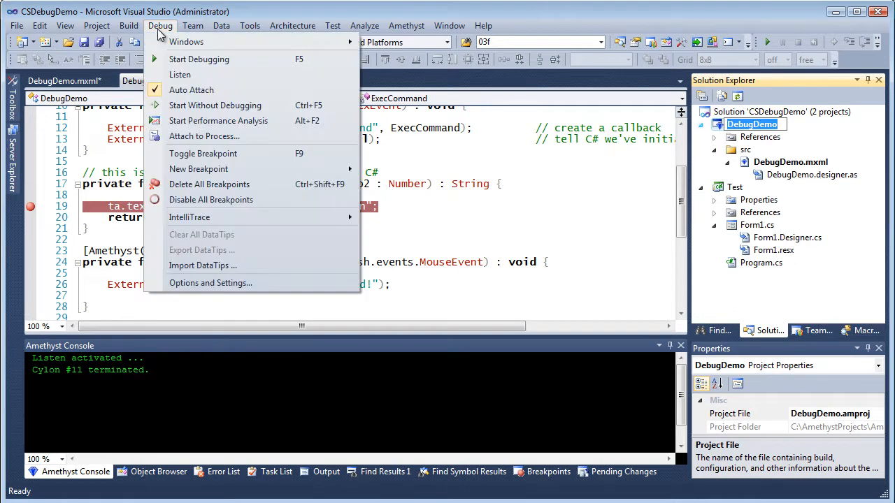
click(198, 58)
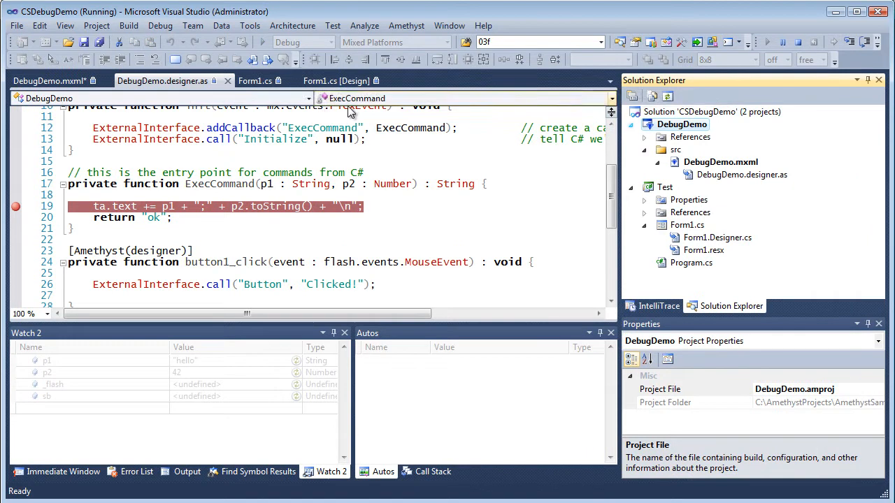
right_click(663, 187)
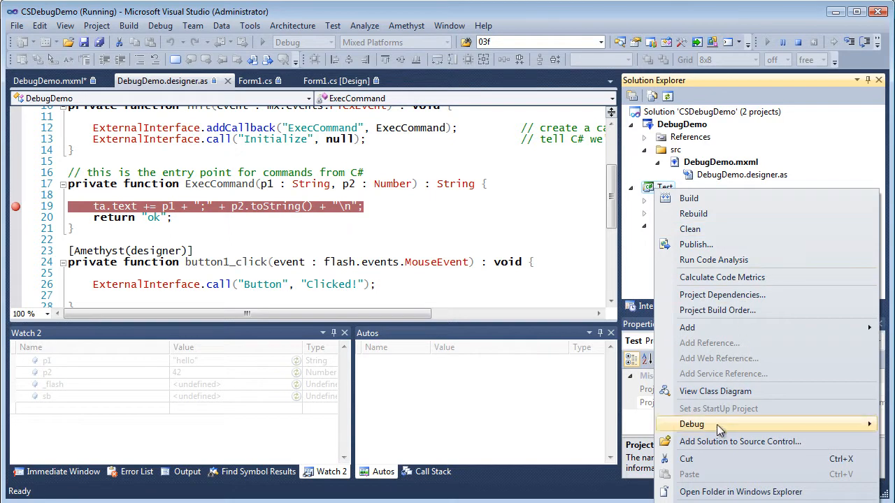
mouse_move(691, 423)
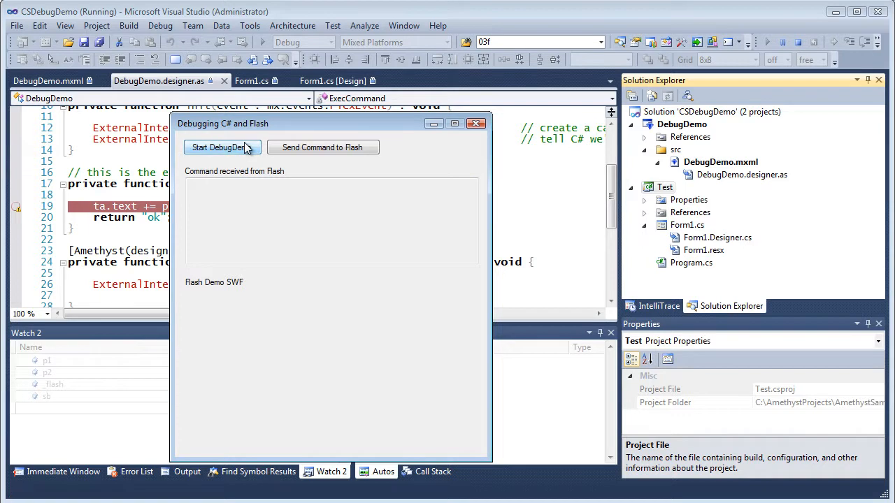
Launch the Flash demo via Start DebugDemo in the running C# app.
click(222, 148)
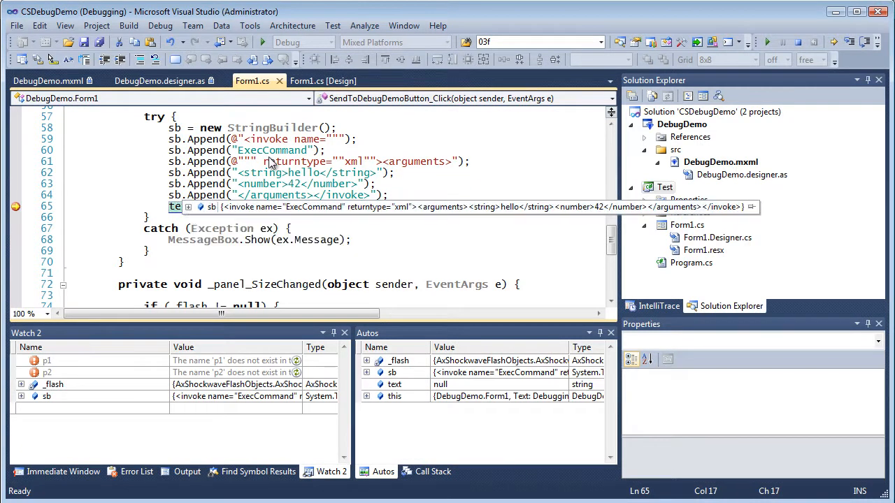
mouse_move(314, 207)
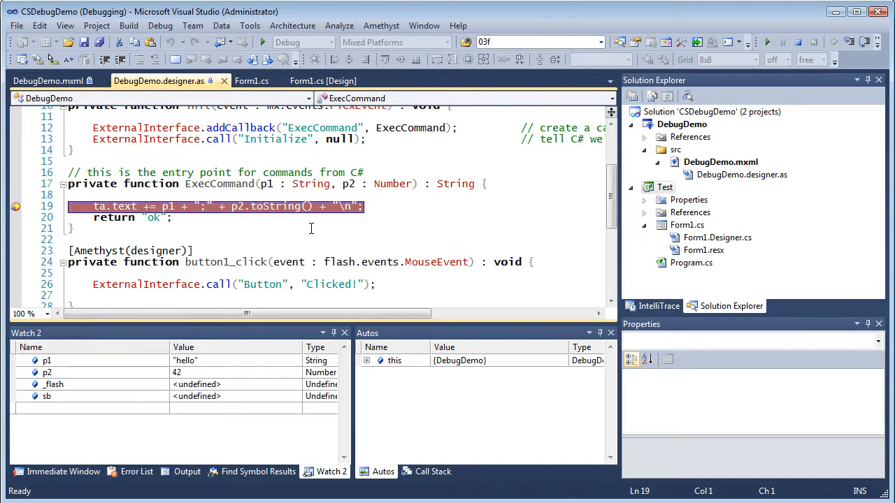
mouse_move(257, 223)
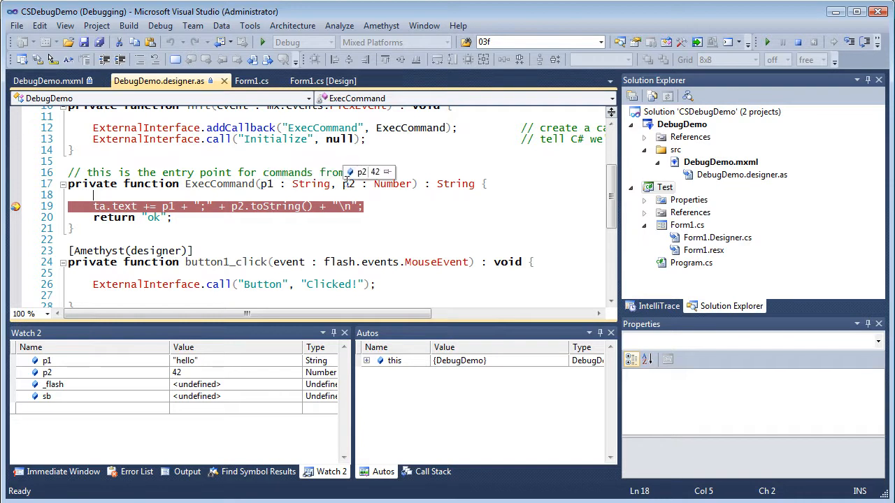
mouse_move(440, 319)
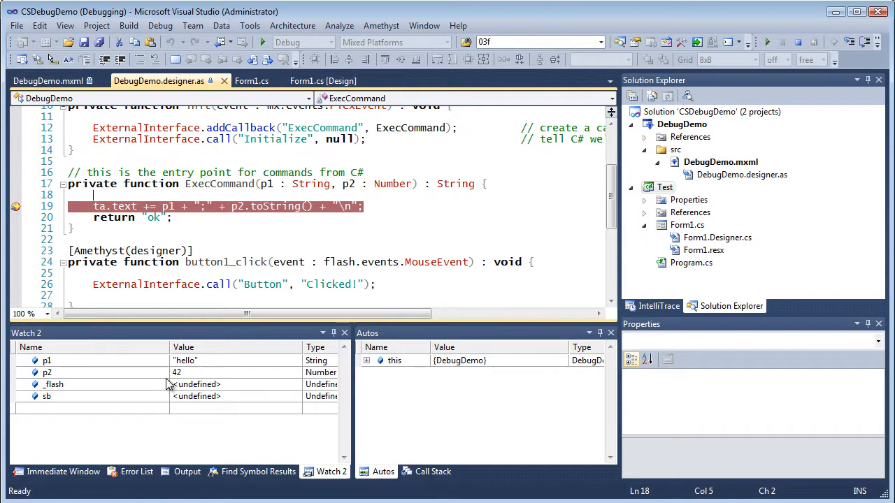
Select p2 (42) in Watch 2 and expand this and its base members in Autos.
click(48, 372)
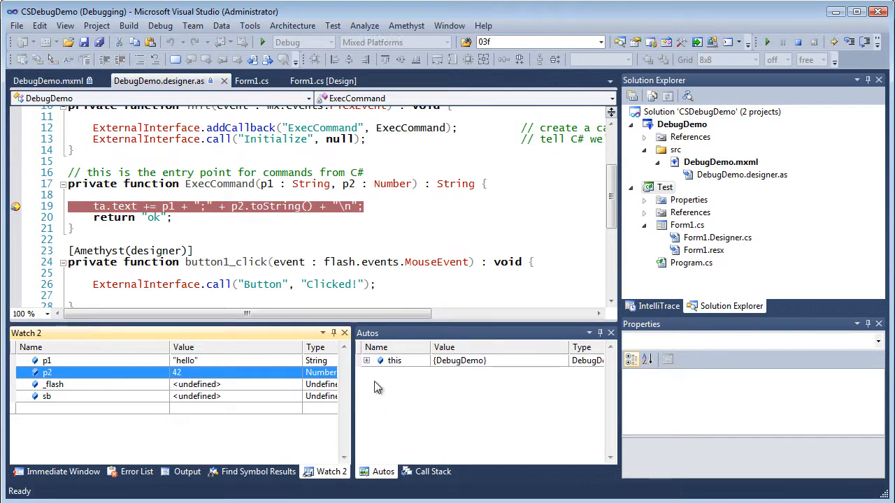
click(367, 361)
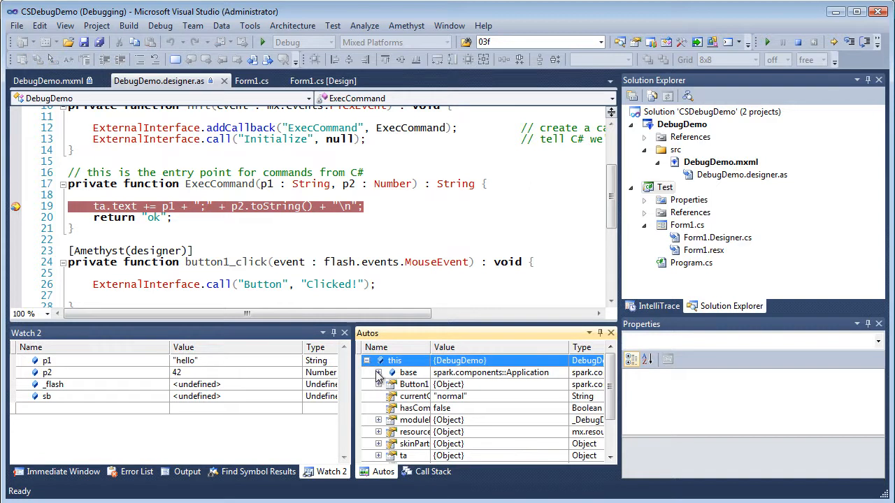
click(377, 360)
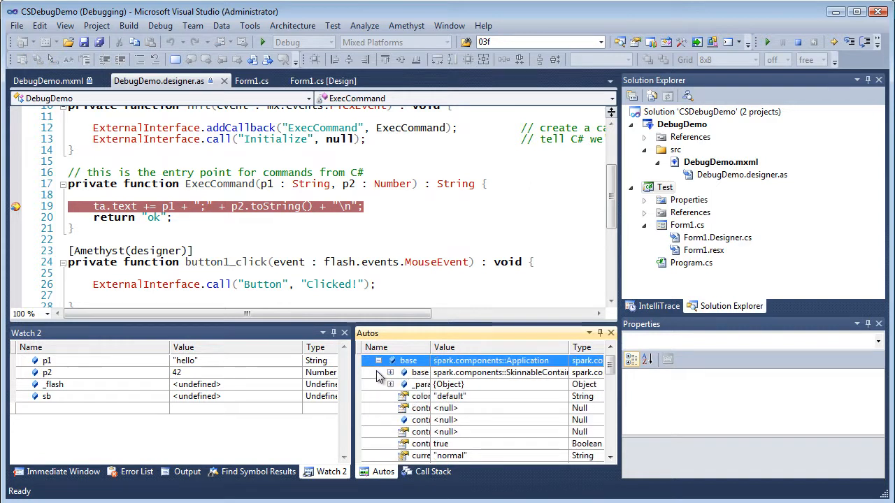